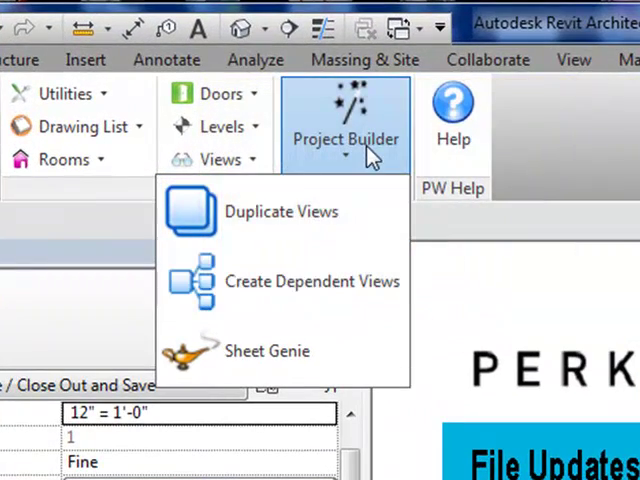
pyautogui.moveTo(282, 211)
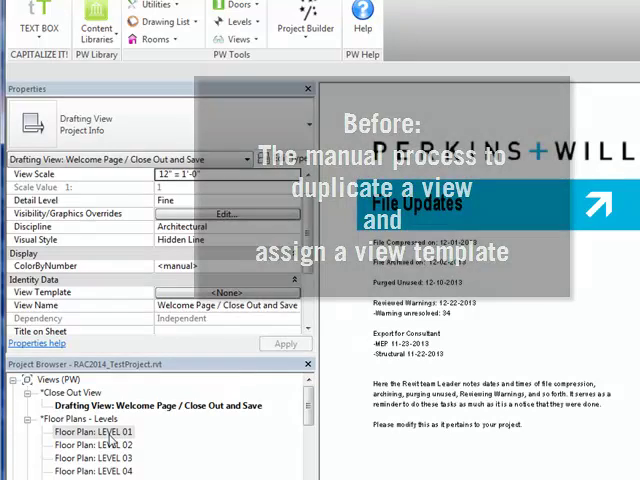
# - Duplicate the LEVEL 01 floor plan and rename the copy 'LEVEL 01 Floor Plan'
pyautogui.doubleClick(92, 430)
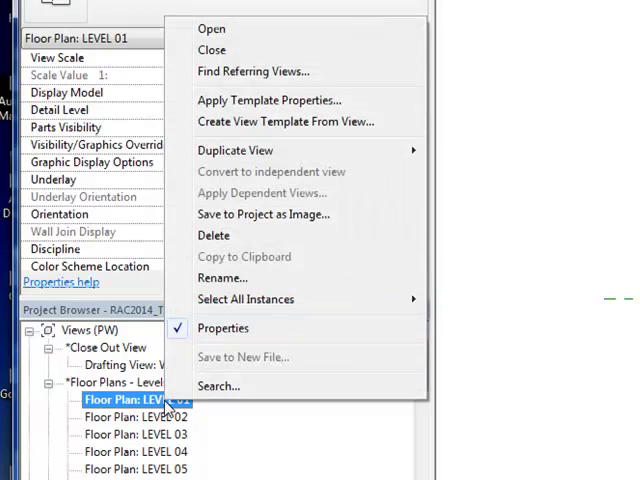
pyautogui.moveTo(230, 150)
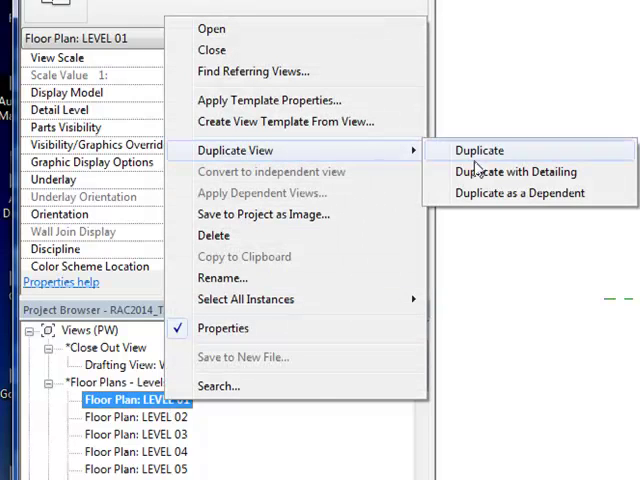
pyautogui.click(478, 150)
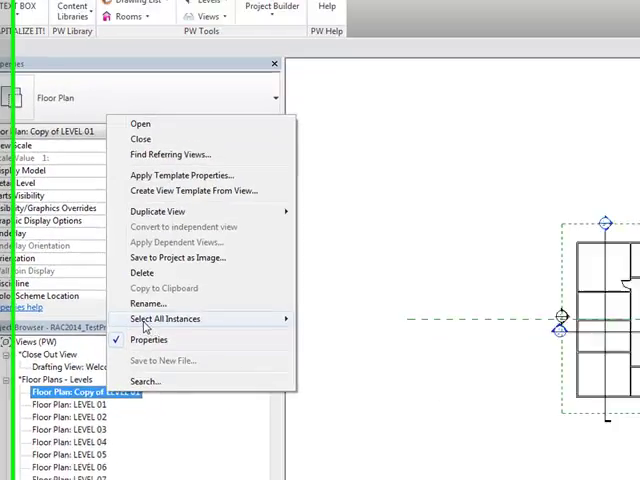
pyautogui.click(148, 303)
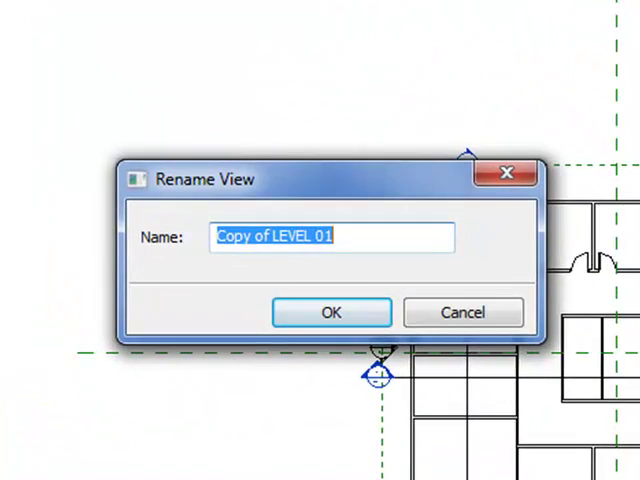
pyautogui.write('LEVEL 01')
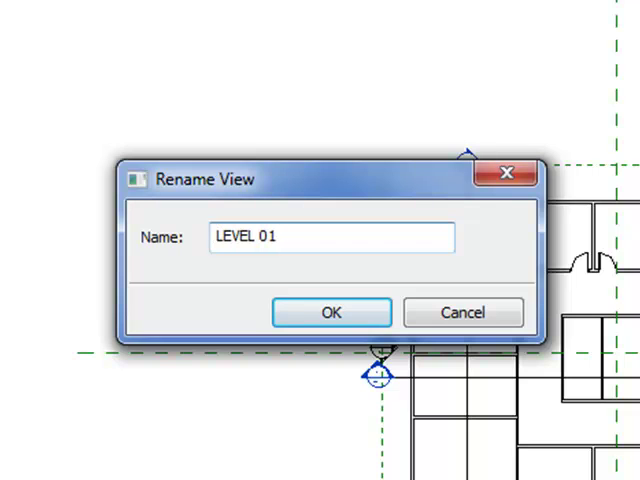
pyautogui.write('Floor')
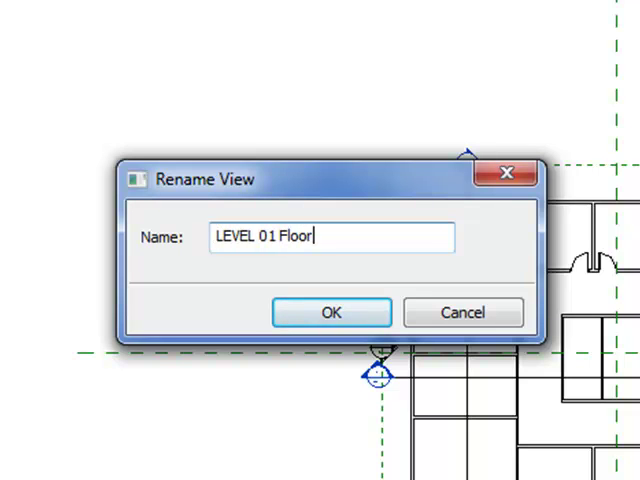
pyautogui.write('Plan')
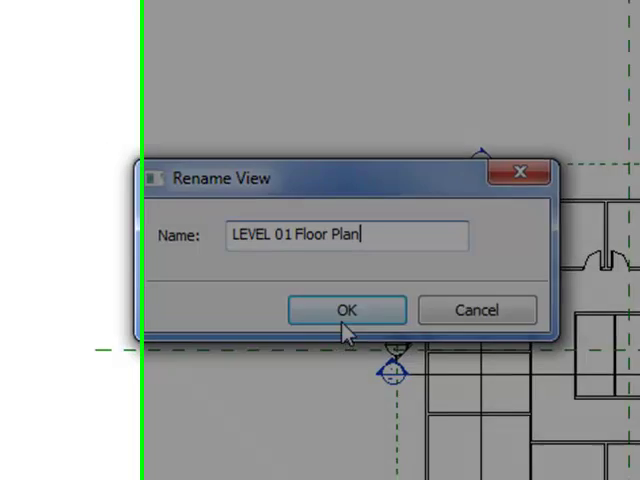
pyautogui.click(346, 310)
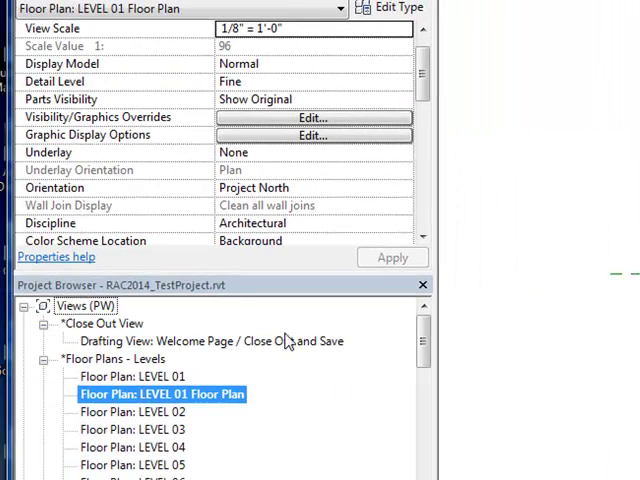
# - Assign the A04-00s - Floor Plans template via the view's Identity Data properties
pyautogui.scroll(-3)
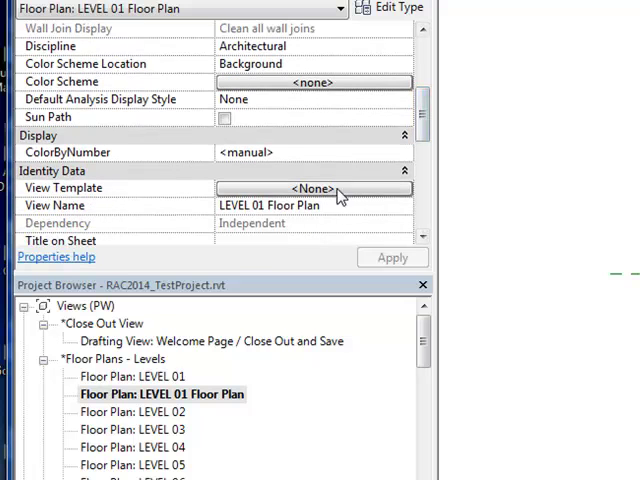
pyautogui.click(313, 188)
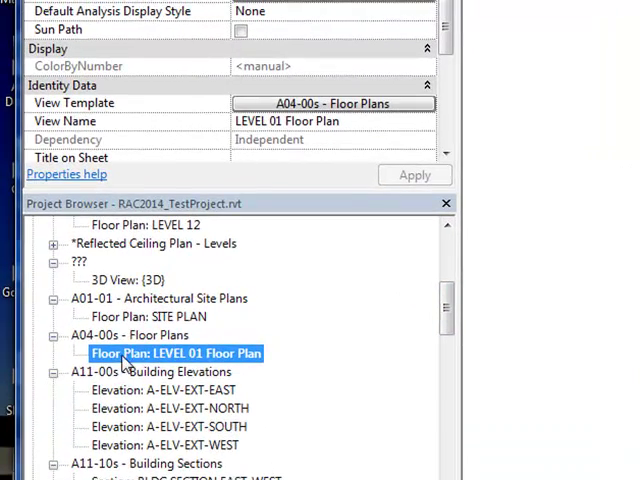
pyautogui.moveTo(180, 368)
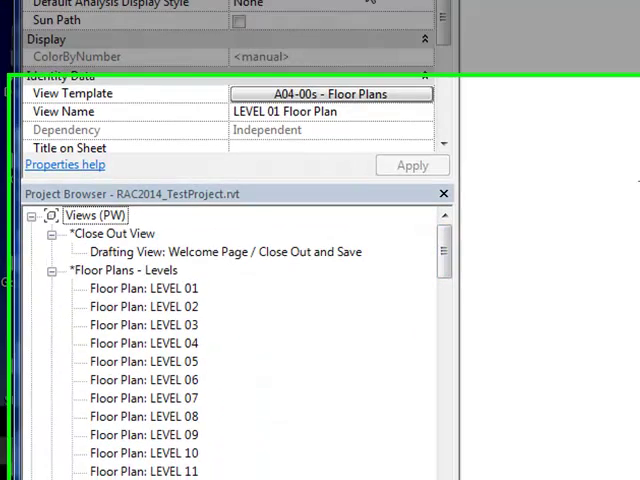
# - Browse LEVEL 02 and other floor plans, then reveal the Project Builder view-duplication tools
pyautogui.doubleClick(137, 224)
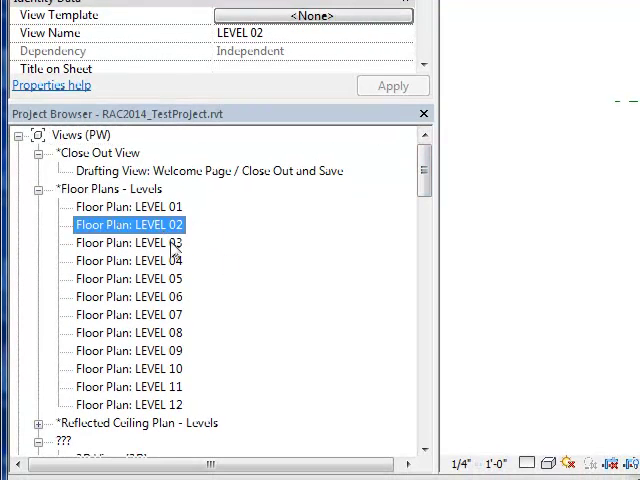
pyautogui.click(131, 404)
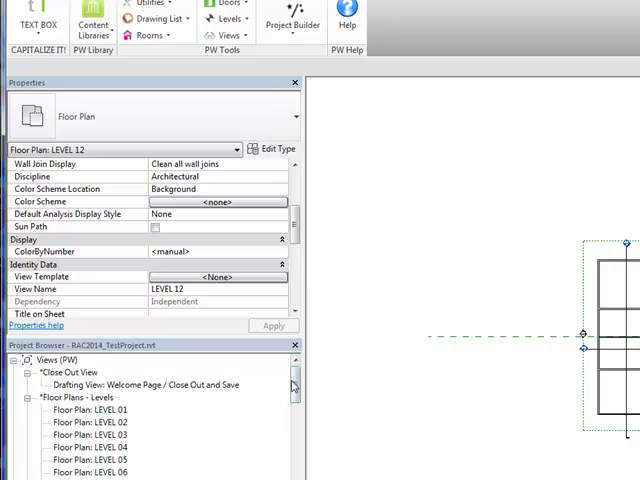
pyautogui.scroll(-3)
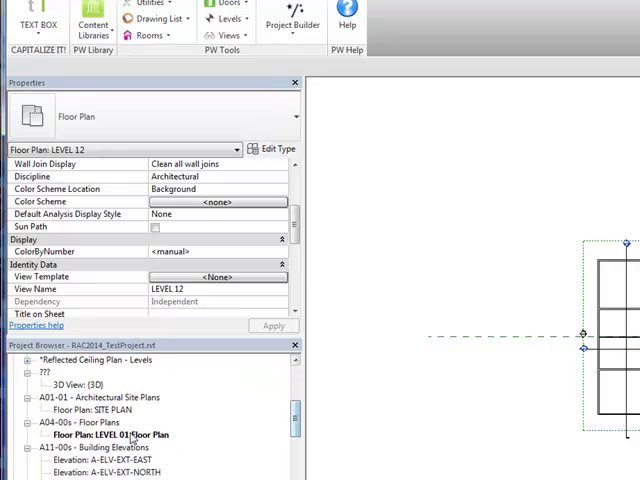
pyautogui.rightClick(114, 434)
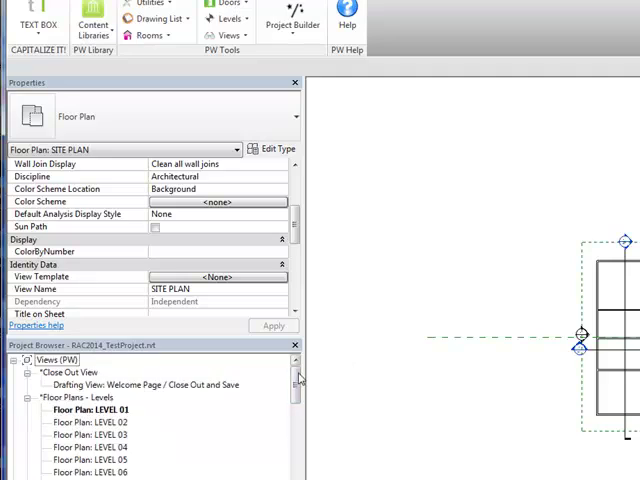
pyautogui.click(152, 52)
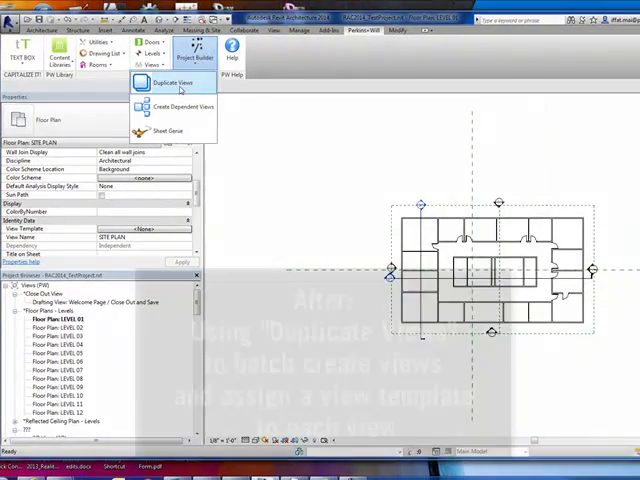
# - In Batch Duplicate Views, tick LEVEL 01/02 and the Floor, Furniture, Finish, Power, Equipment categories
pyautogui.click(163, 82)
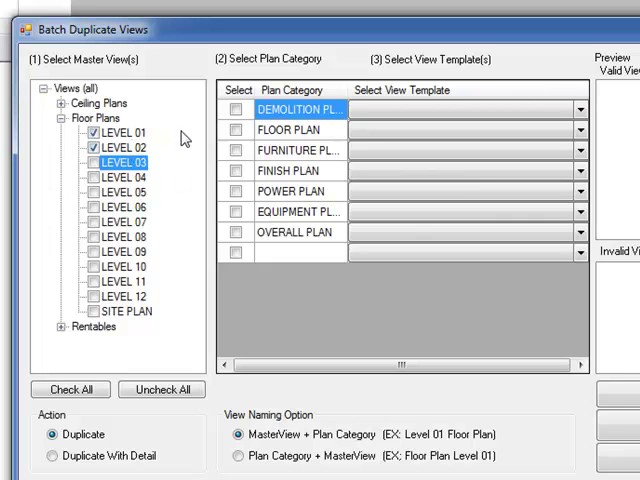
pyautogui.click(237, 130)
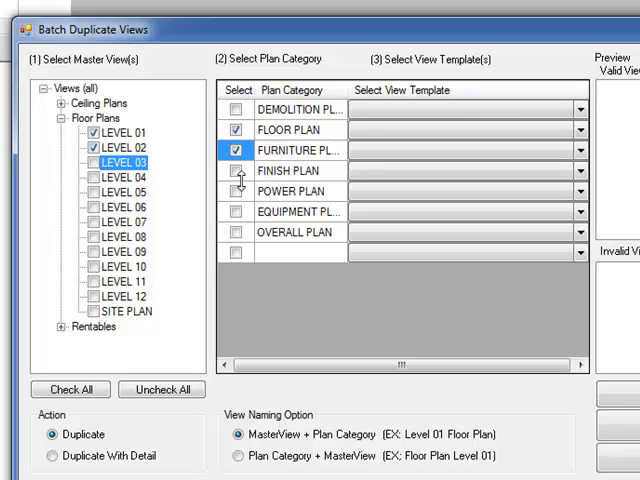
pyautogui.click(236, 191)
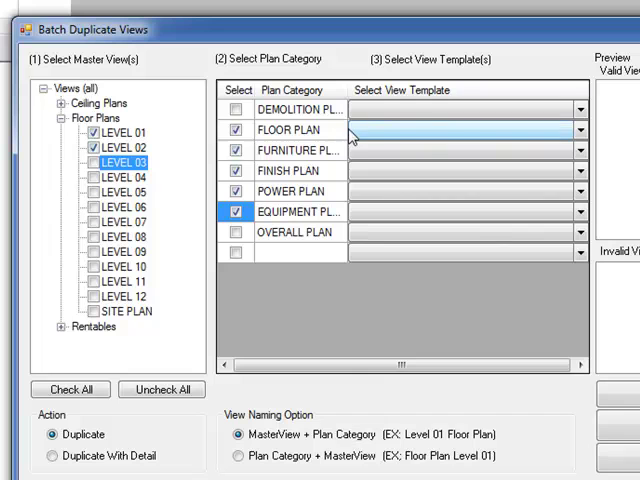
pyautogui.click(580, 130)
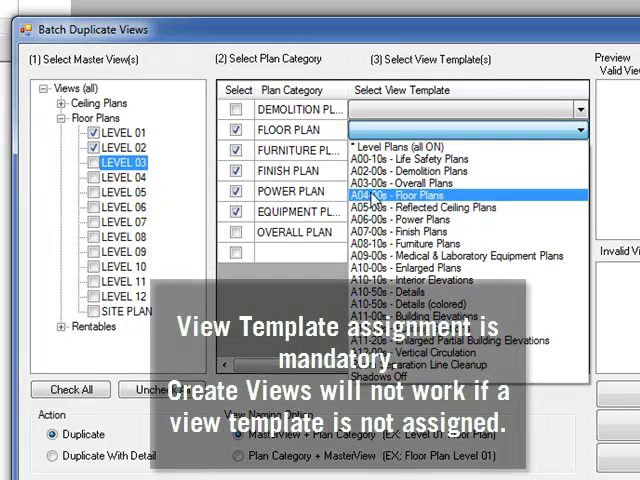
# - Assign A04 Floor Plans and A07 Finish Plans templates, moving on to the power plan template
pyautogui.click(433, 194)
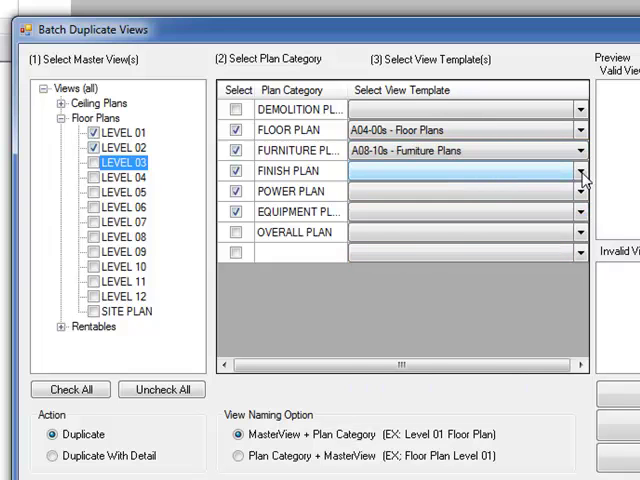
pyautogui.click(580, 171)
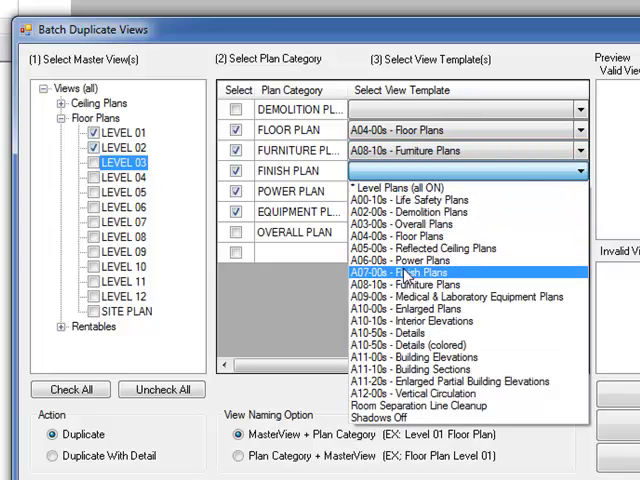
pyautogui.click(410, 272)
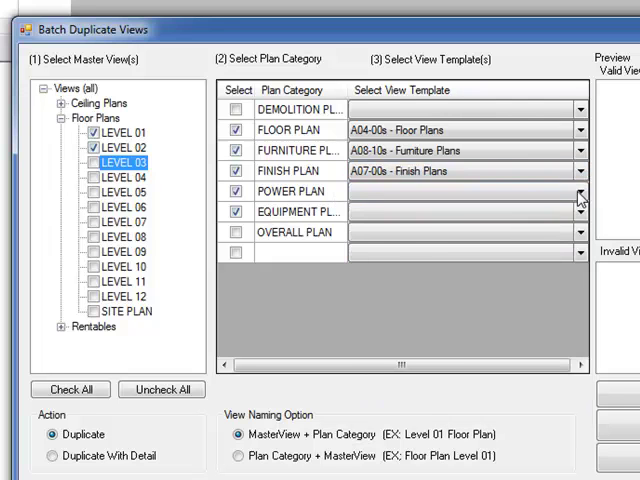
pyautogui.click(578, 190)
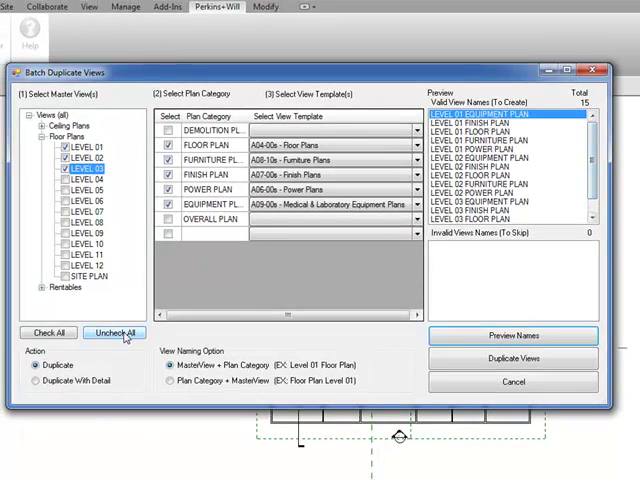
pyautogui.click(42, 380)
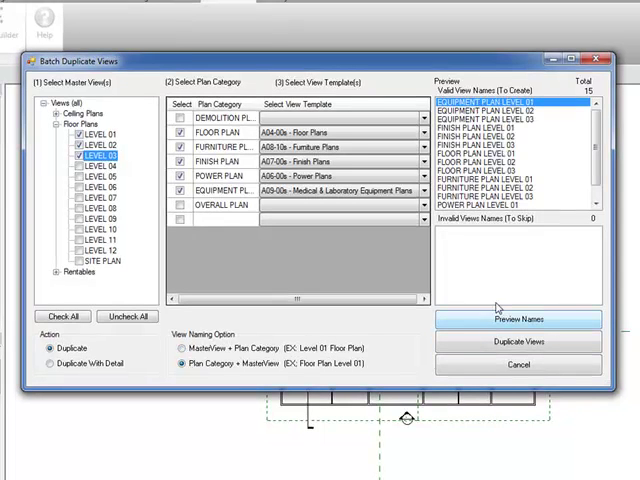
pyautogui.moveTo(398, 446)
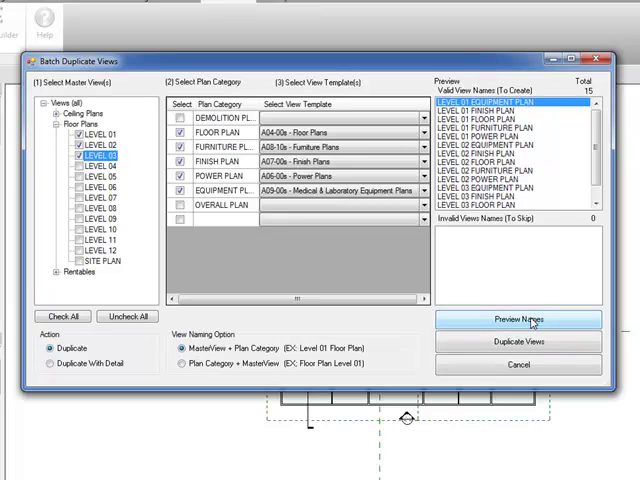
pyautogui.scroll(-3)
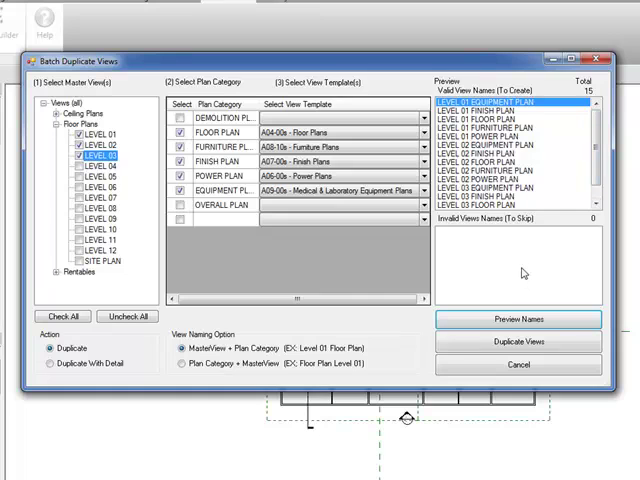
pyautogui.moveTo(523, 272)
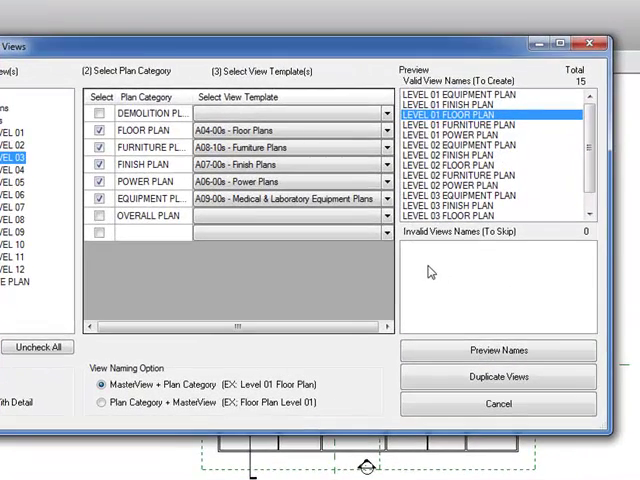
pyautogui.moveTo(430, 273)
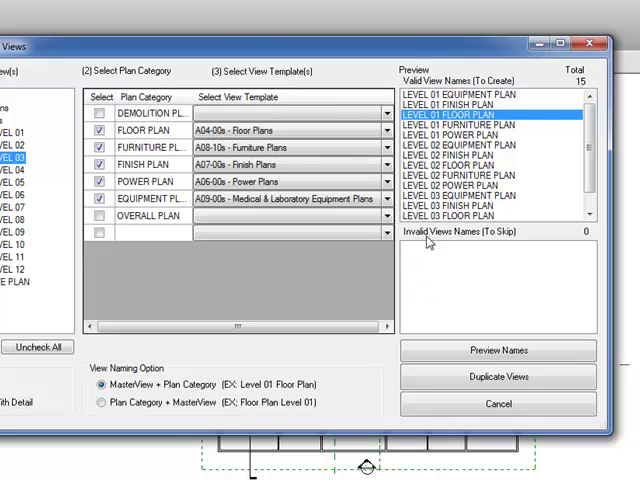
pyautogui.moveTo(558, 252)
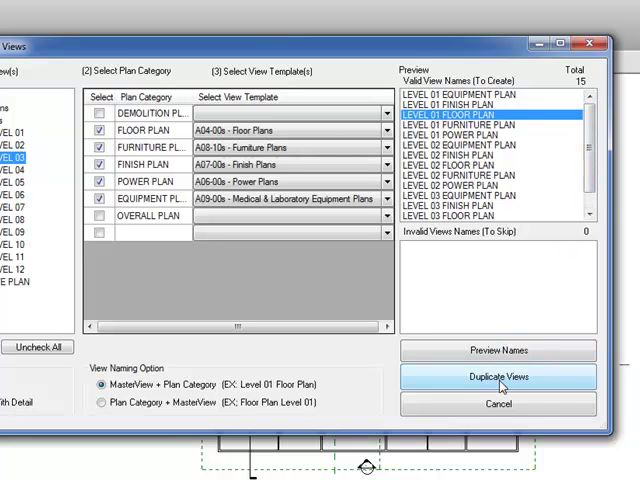
# - Run Duplicate Views, confirm the 15 new views and dismiss the success message
pyautogui.click(498, 377)
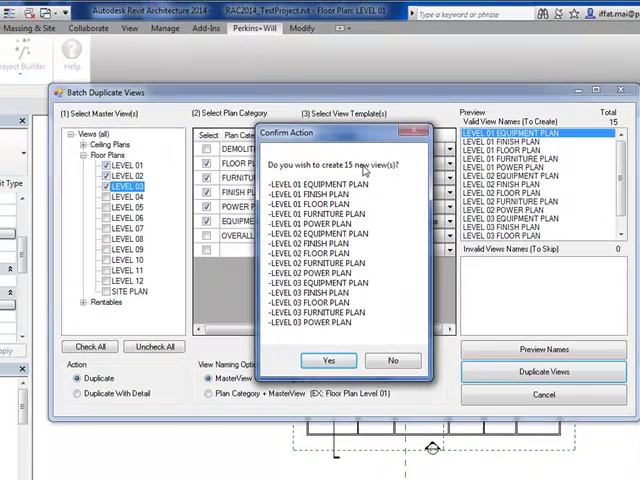
pyautogui.click(328, 360)
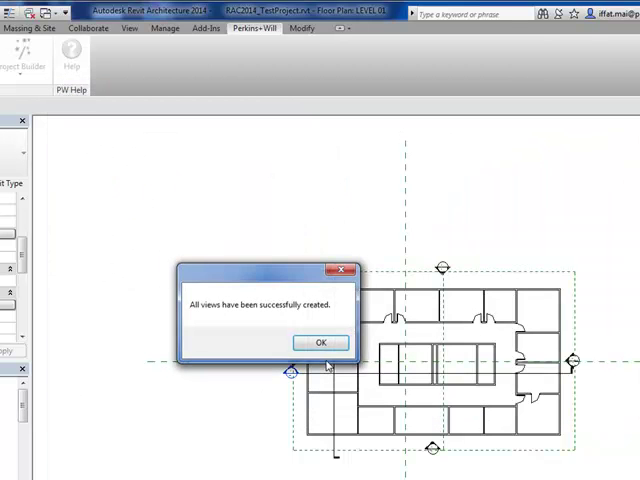
pyautogui.moveTo(320, 342)
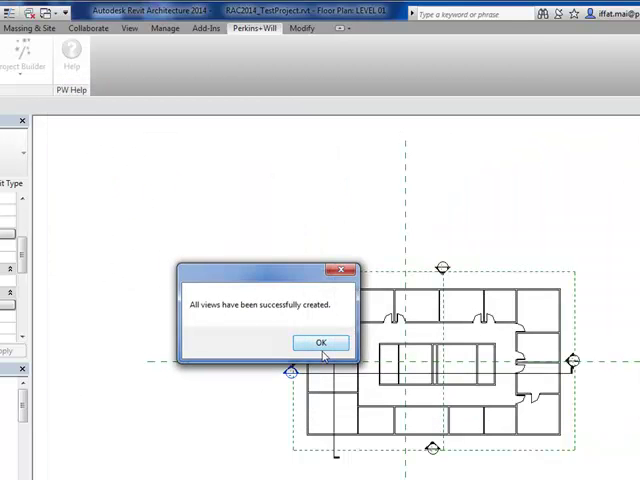
pyautogui.click(319, 342)
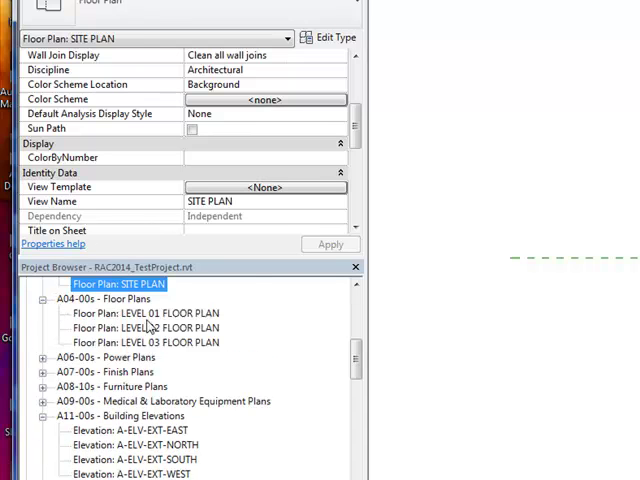
pyautogui.moveTo(128, 362)
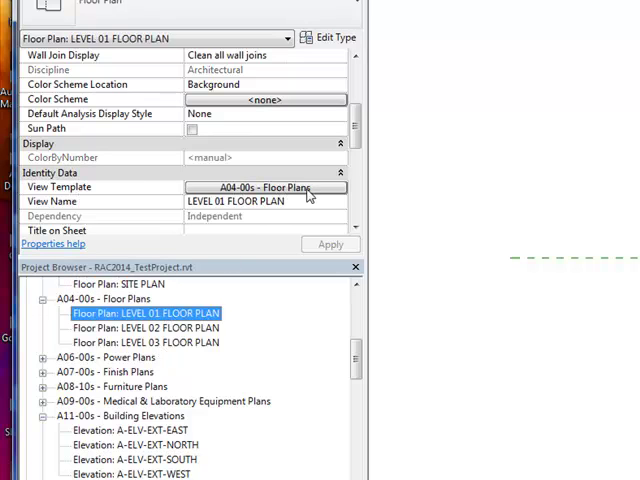
# - Check the LEVEL 02/03 floor plans and LEVEL 01 power plan carry their assigned templates
pyautogui.click(145, 327)
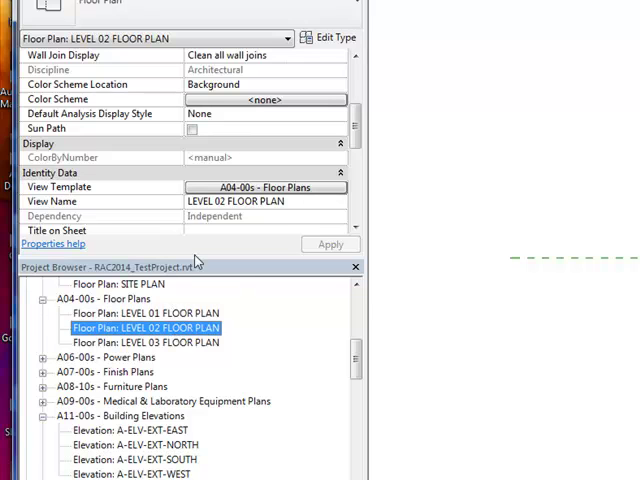
pyautogui.click(145, 342)
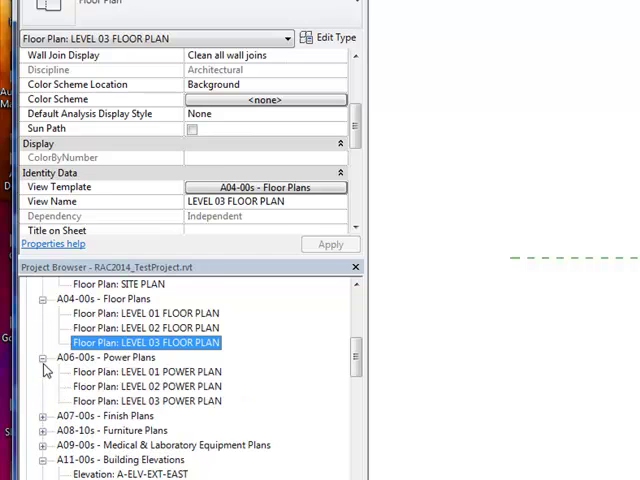
pyautogui.doubleClick(145, 371)
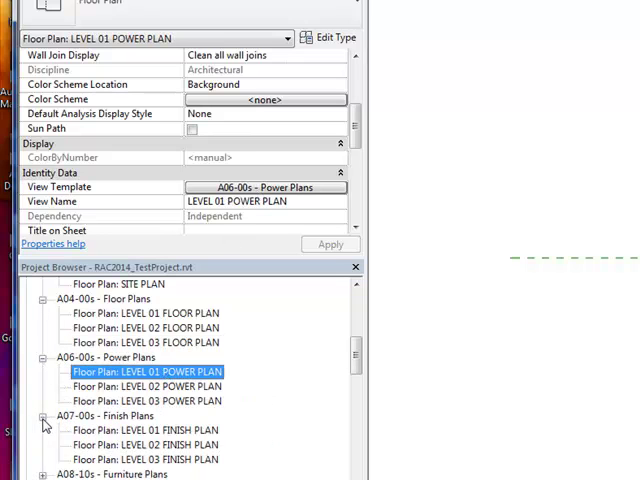
pyautogui.click(144, 430)
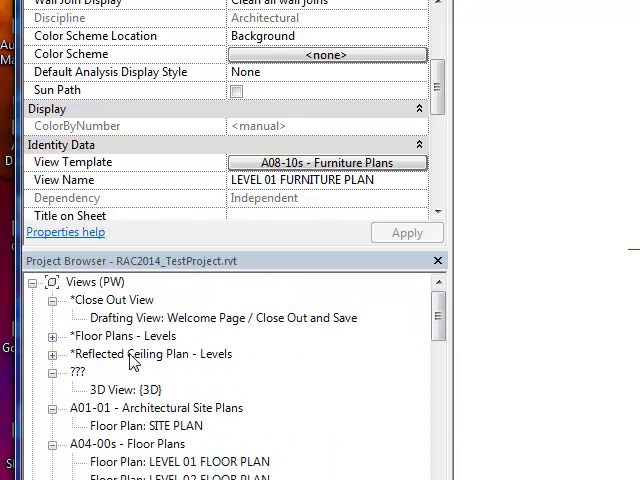
pyautogui.moveTo(513, 363)
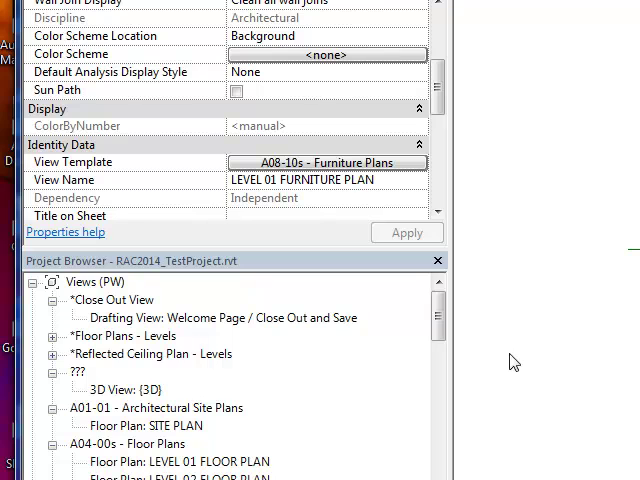